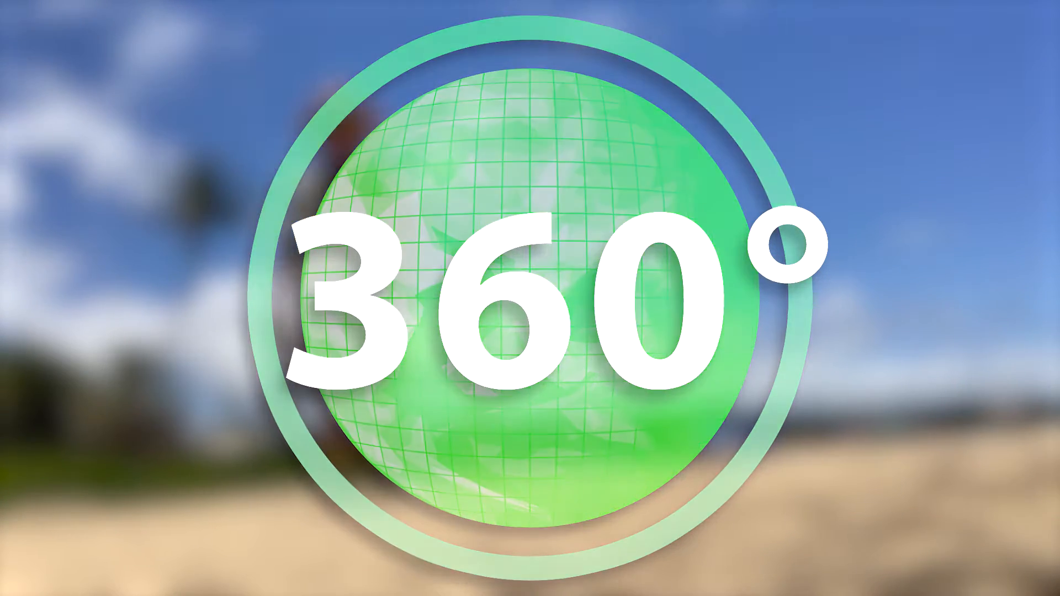
click(530, 298)
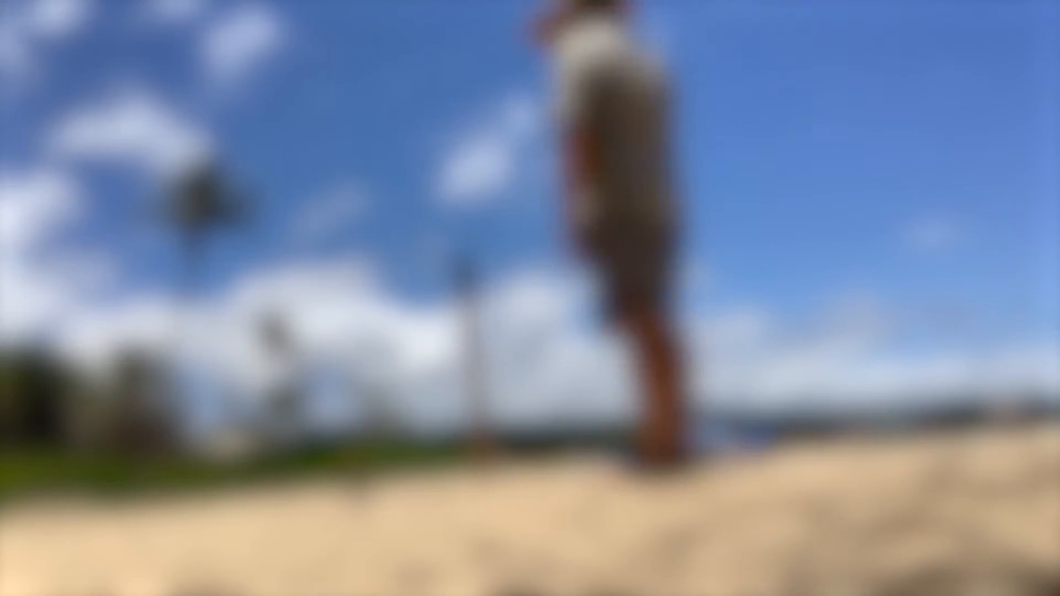